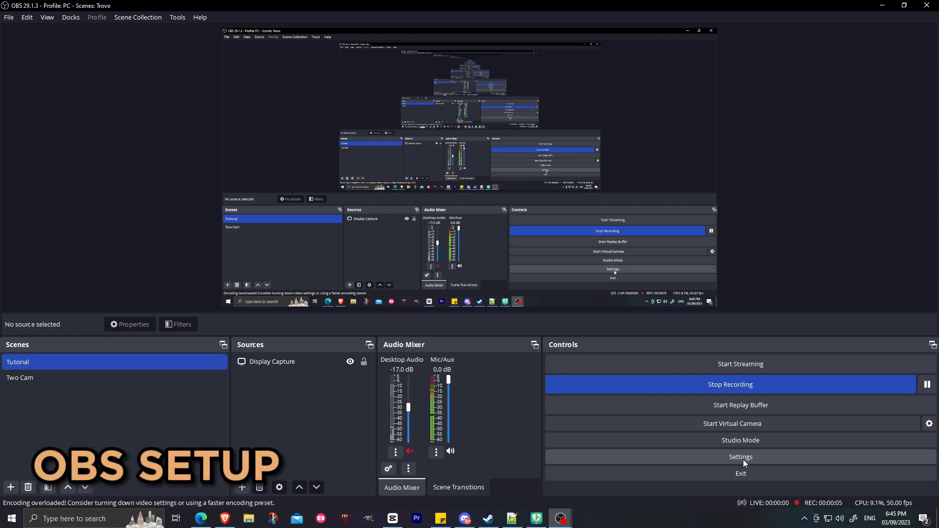
- Enable OBS's replay buffer at 45 seconds and assign a Save Replay hotkey
{"action": "left_click", "coordinate": [740, 456]}
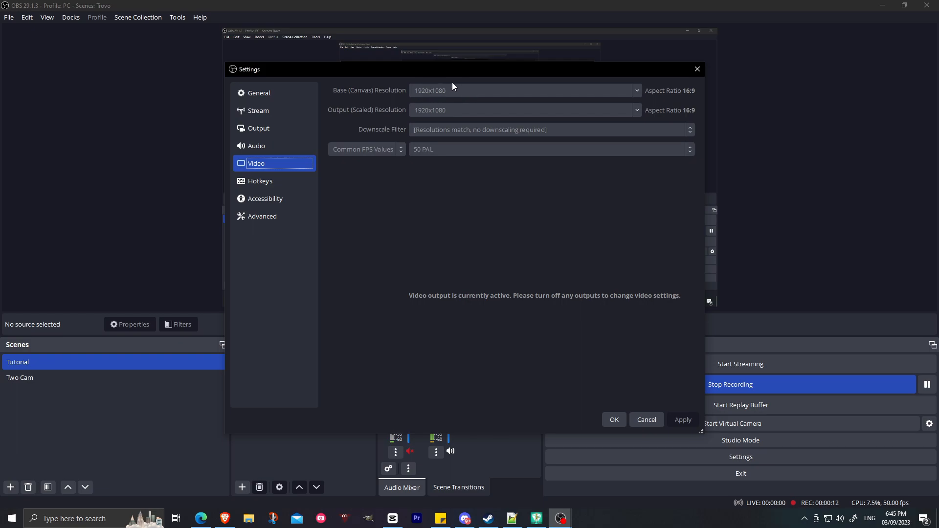
{"action": "mouse_move", "coordinate": [413, 100]}
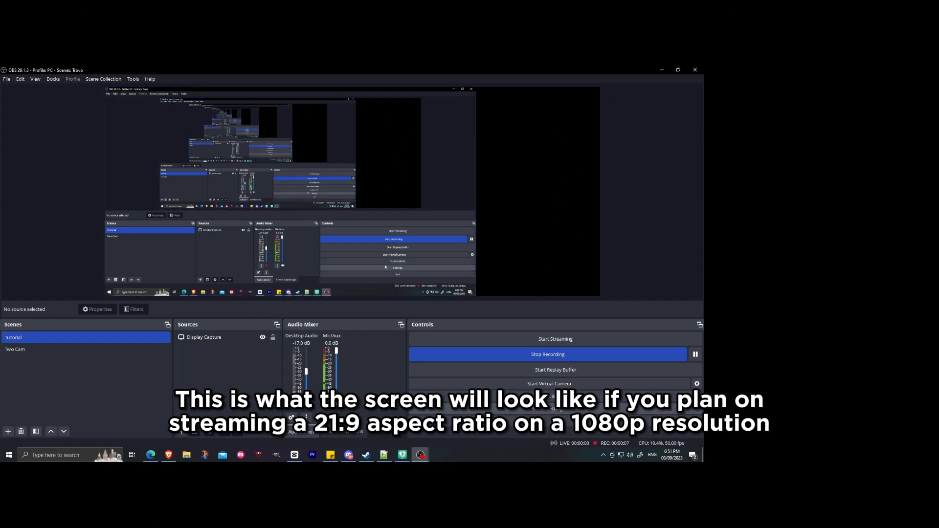
{"action": "left_click", "coordinate": [397, 268]}
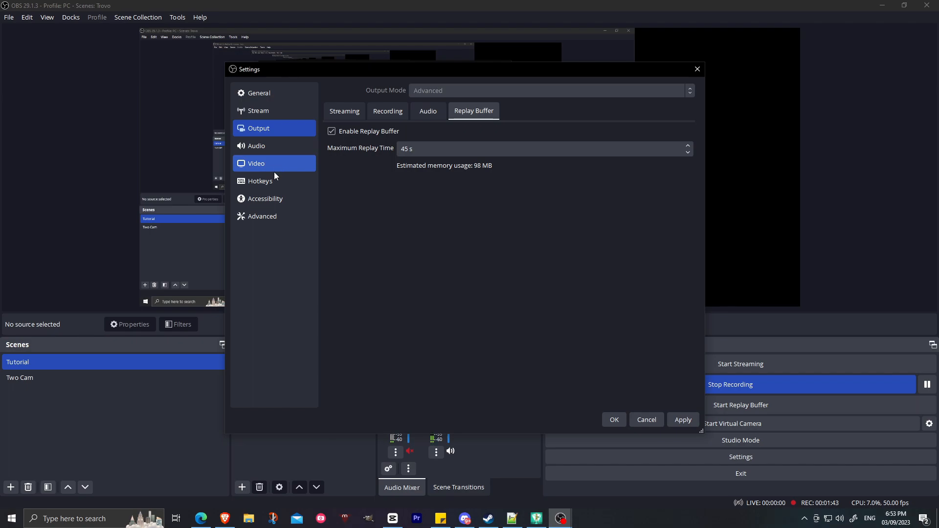
{"action": "left_click", "coordinate": [260, 181]}
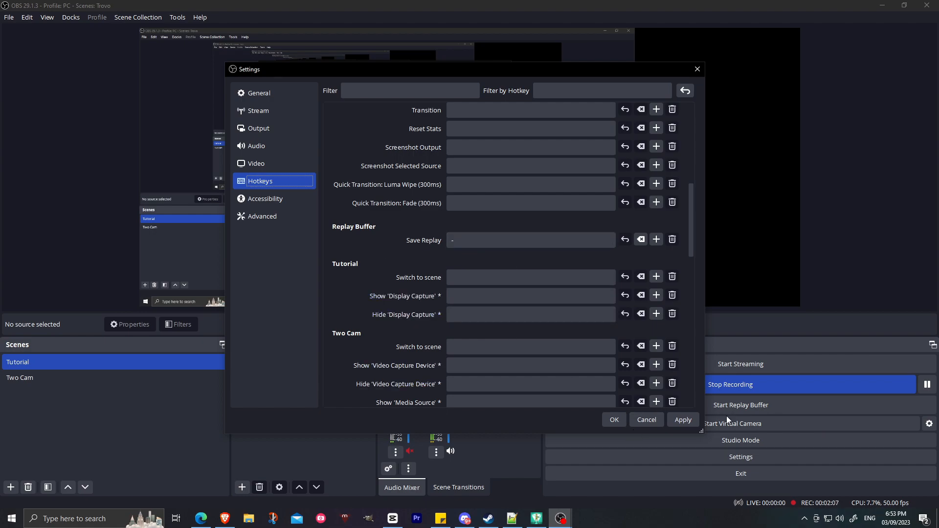
{"action": "left_click", "coordinate": [613, 419]}
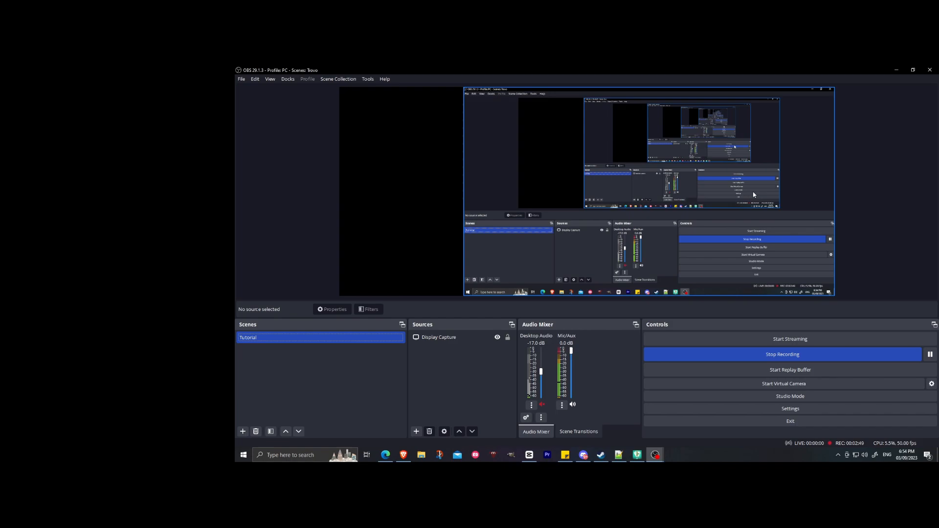
- Keep OBS recording the Tutorial scene with Display Capture as its source
{"action": "left_click", "coordinate": [416, 432]}
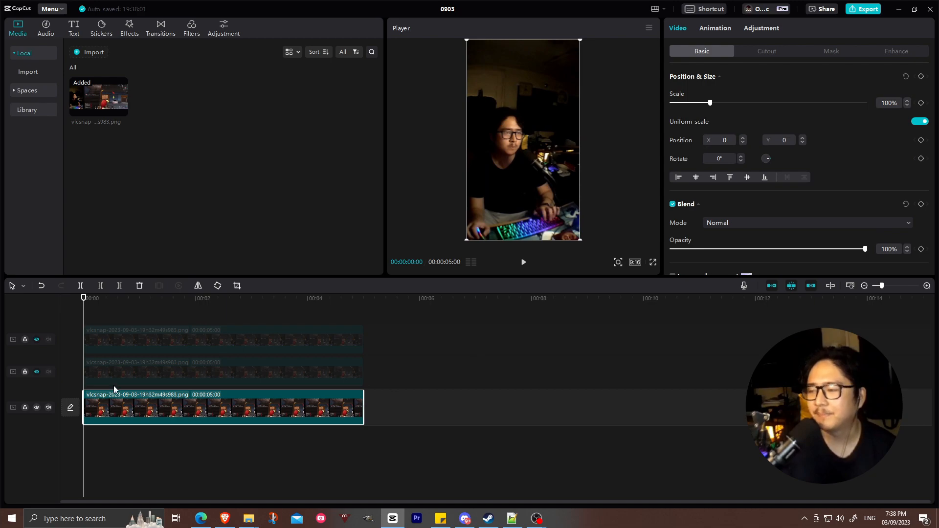
- Place another copy of the snapshot image on its own track in the 9:16 frame
{"action": "left_click", "coordinate": [223, 371]}
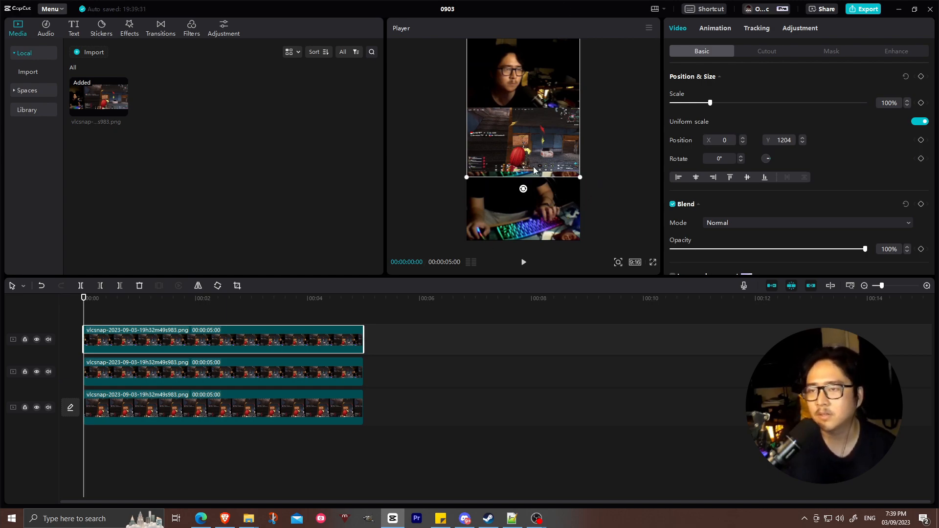
- Adjust a snapshot layer's crop and Position Y in the Basic panel
{"action": "left_click", "coordinate": [831, 51]}
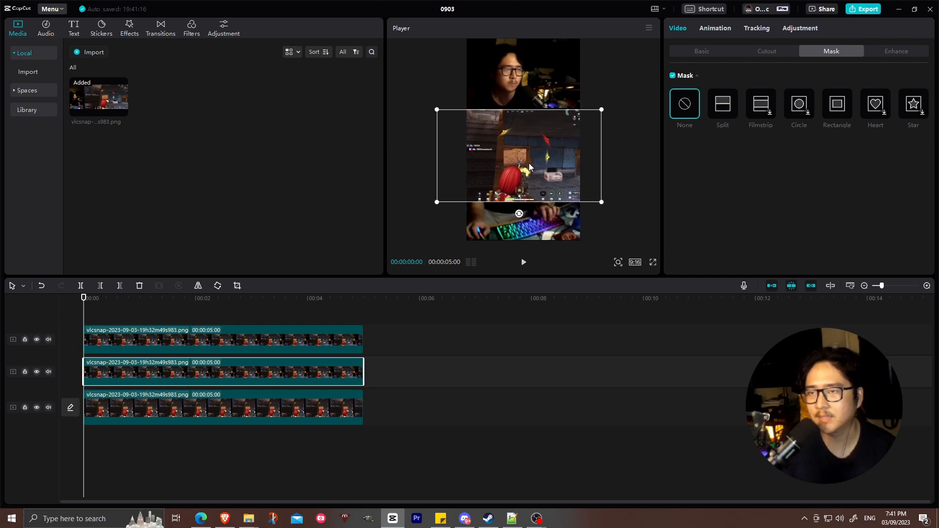
- Open Video > Mask for the middle gameplay layer
{"action": "left_click", "coordinate": [723, 103]}
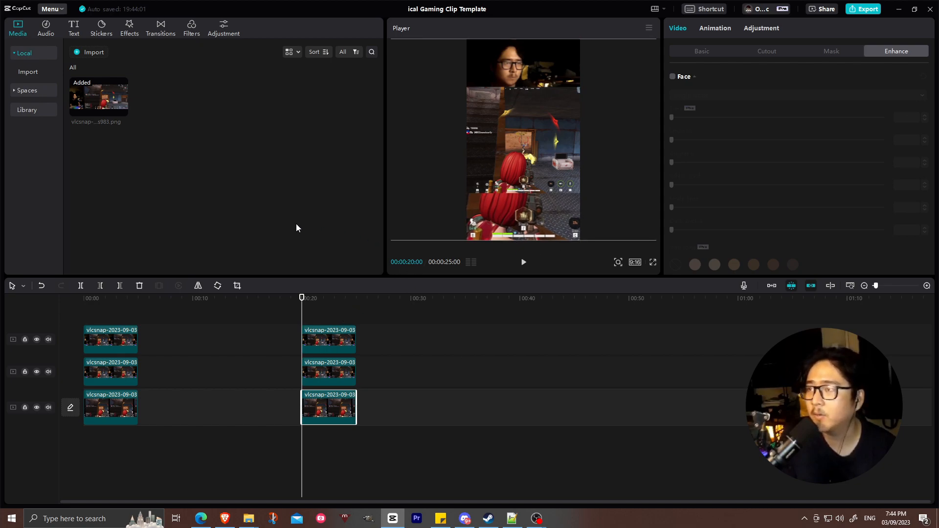
{"action": "left_click", "coordinate": [129, 27]}
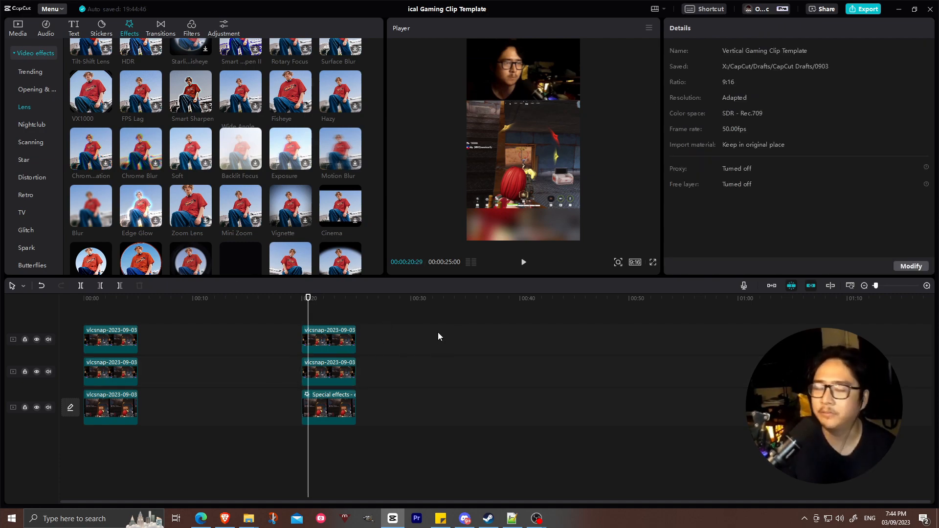
{"action": "mouse_move", "coordinate": [378, 358]}
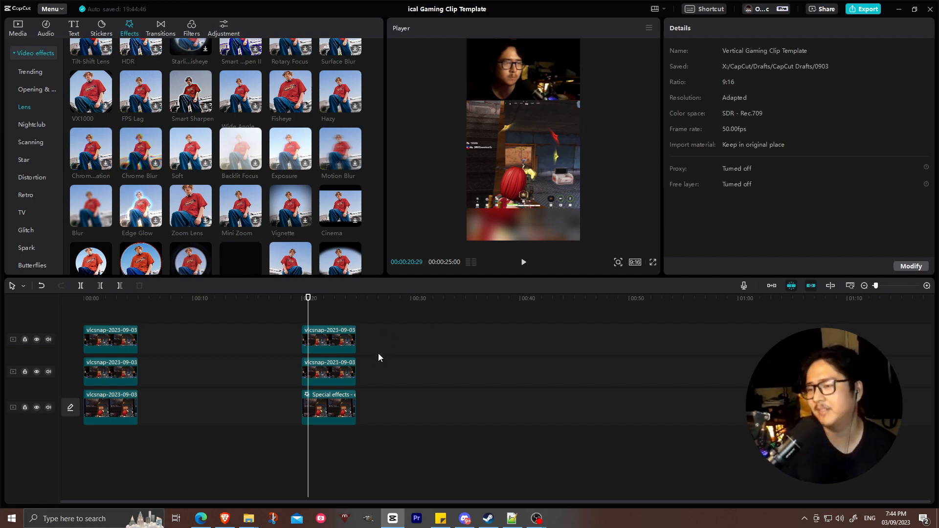
{"action": "left_click", "coordinate": [356, 298]}
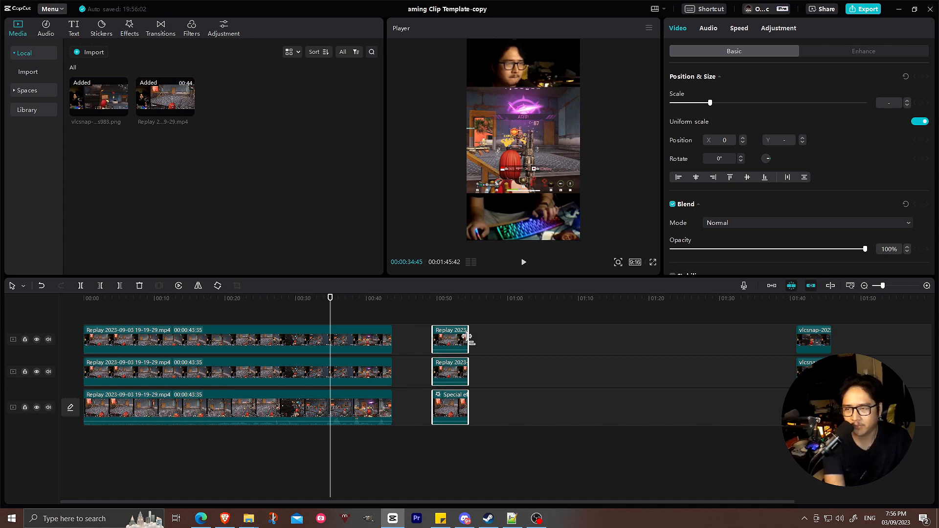
- Extend the second group's Replay clips to full length on all three tracks
{"action": "left_click", "coordinate": [523, 262]}
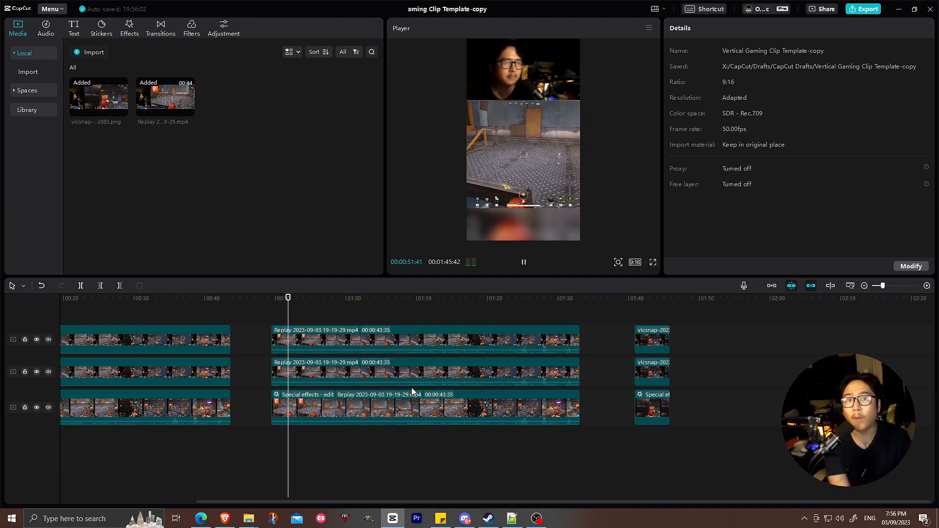